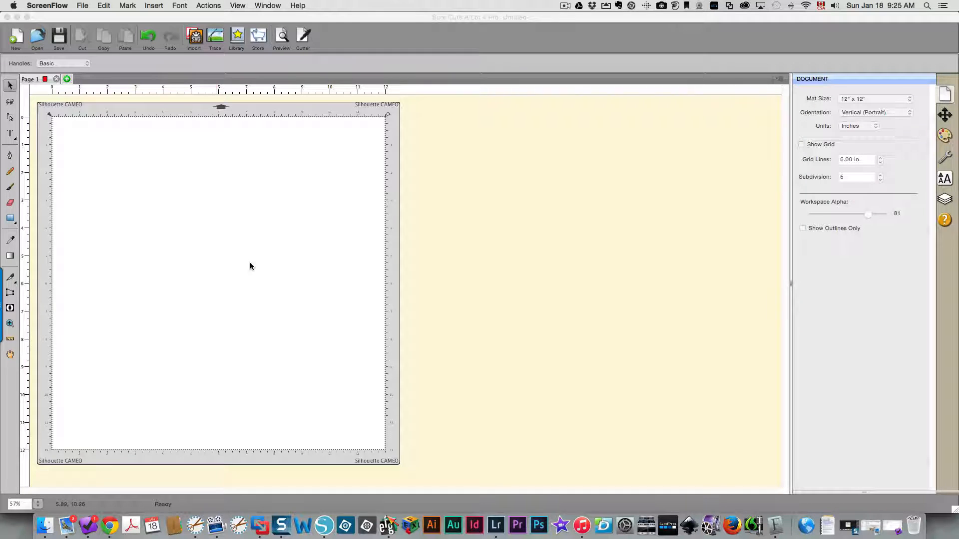
pyautogui.moveTo(213, 233)
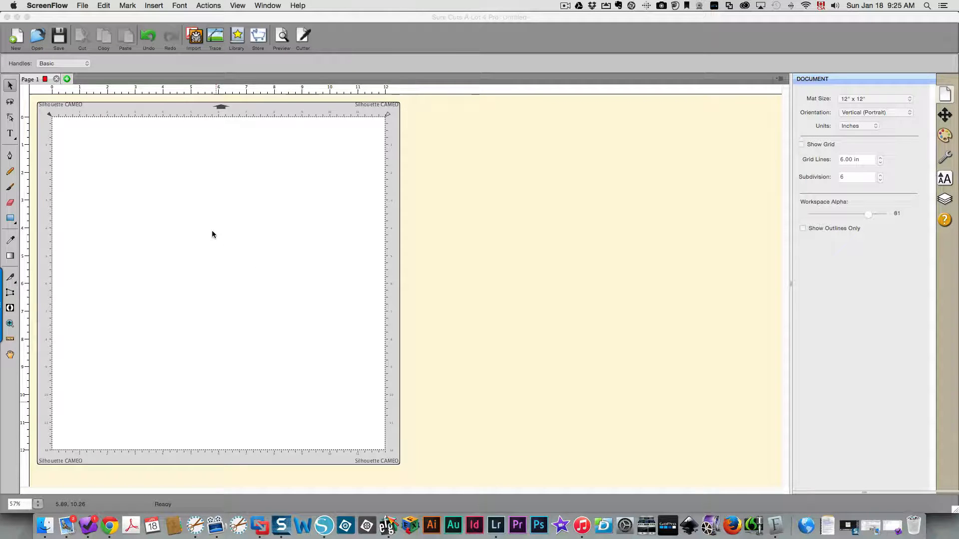
pyautogui.moveTo(205, 228)
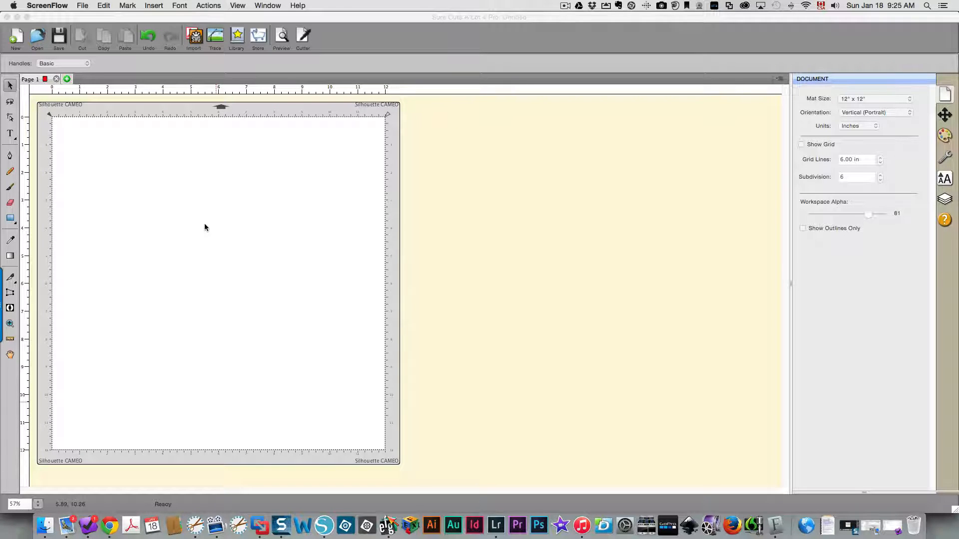
pyautogui.moveTo(129, 235)
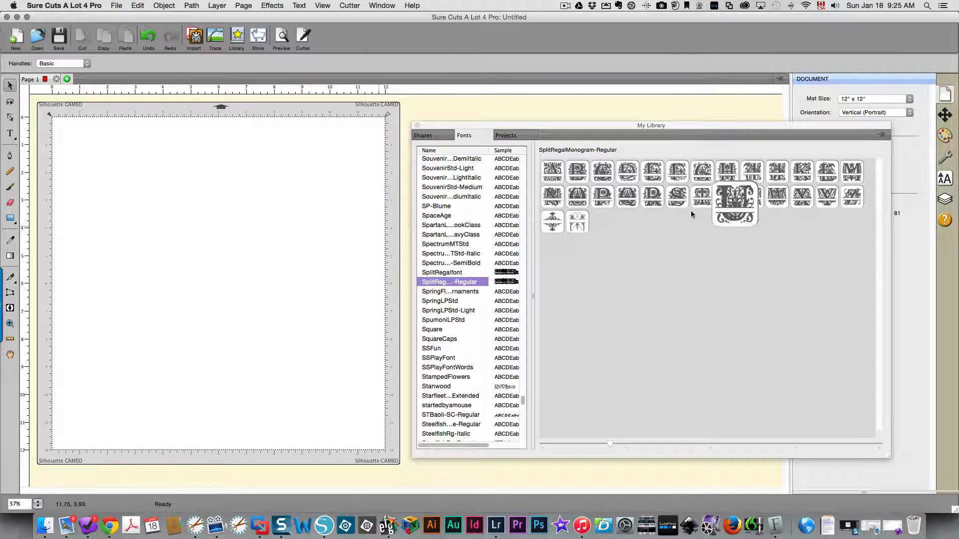
pyautogui.moveTo(786, 196)
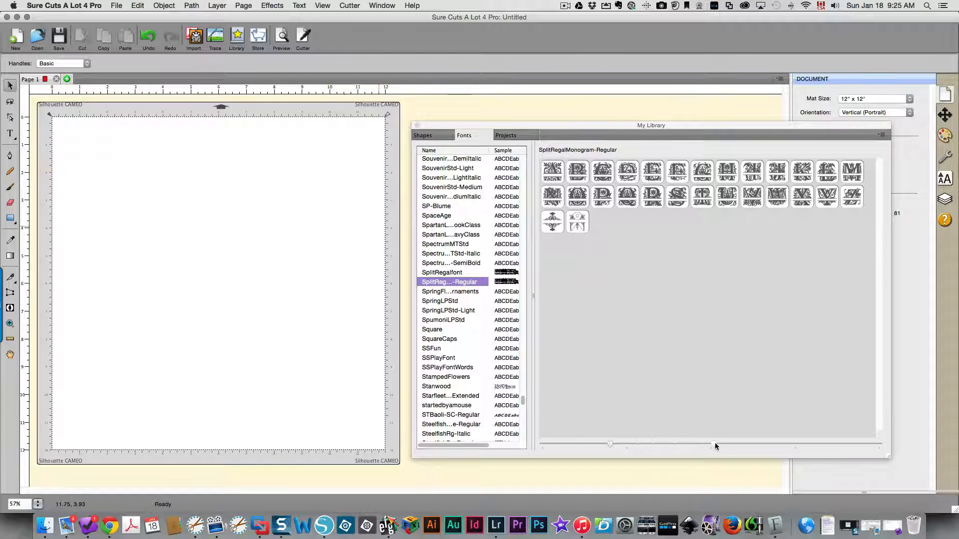
# Step: Enlarge the SplitRegalMonogram-Regular glyph previews in the font library
pyautogui.moveTo(610, 444); pyautogui.dragTo(745, 443)
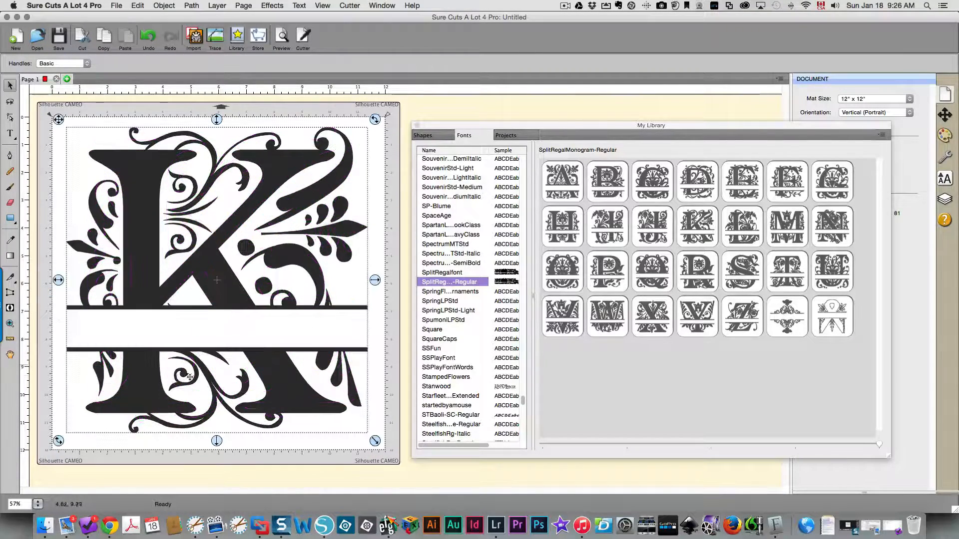
# Step: Break the K apart and move its lower half down to widen the central gap
pyautogui.rightClick(190, 377)
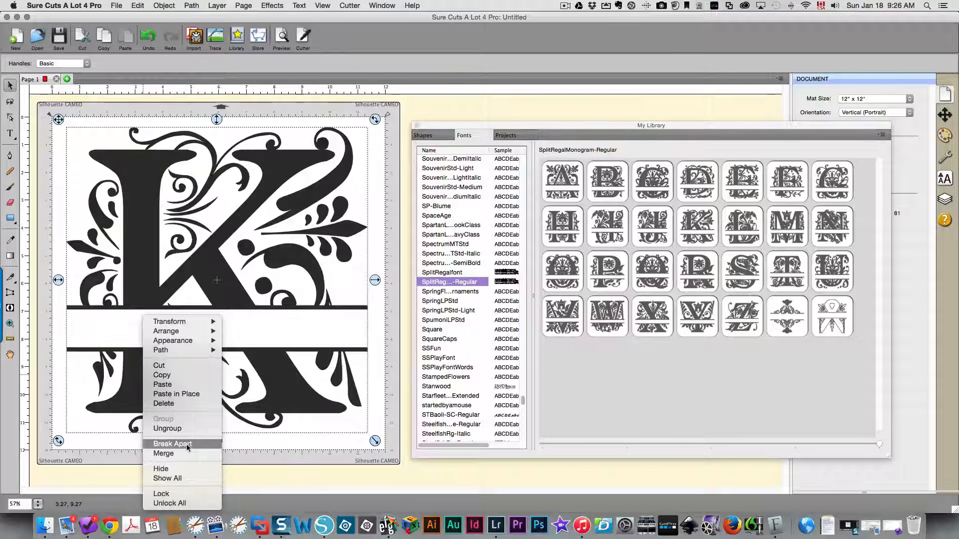
pyautogui.click(173, 444)
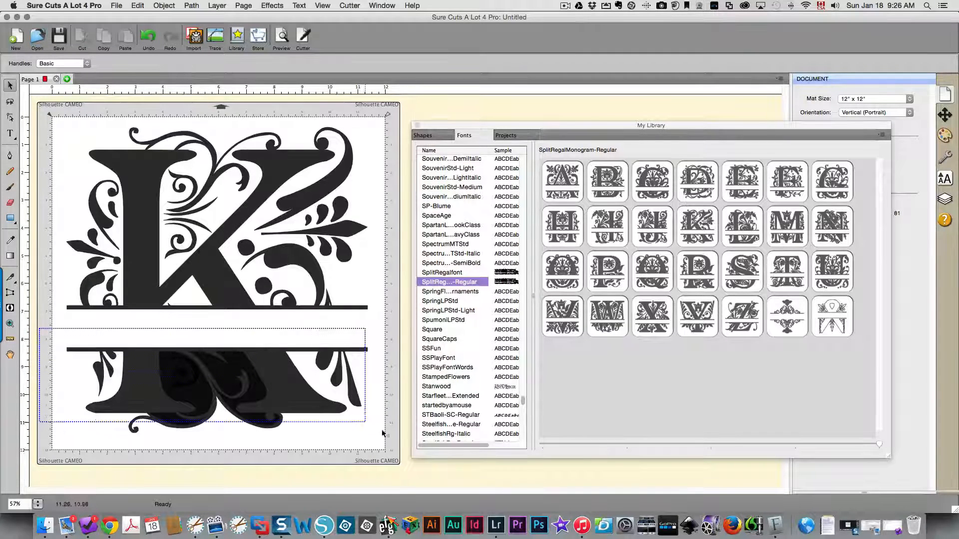
pyautogui.rightClick(214, 386)
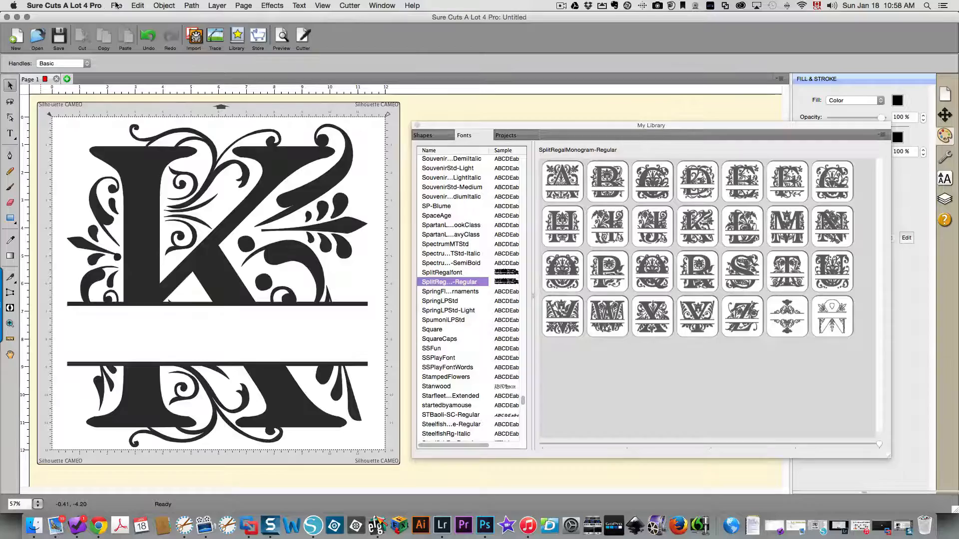
# Step: Export the split K to the Temp folder as K split regal.svg and confirm the export options
pyautogui.click(116, 6)
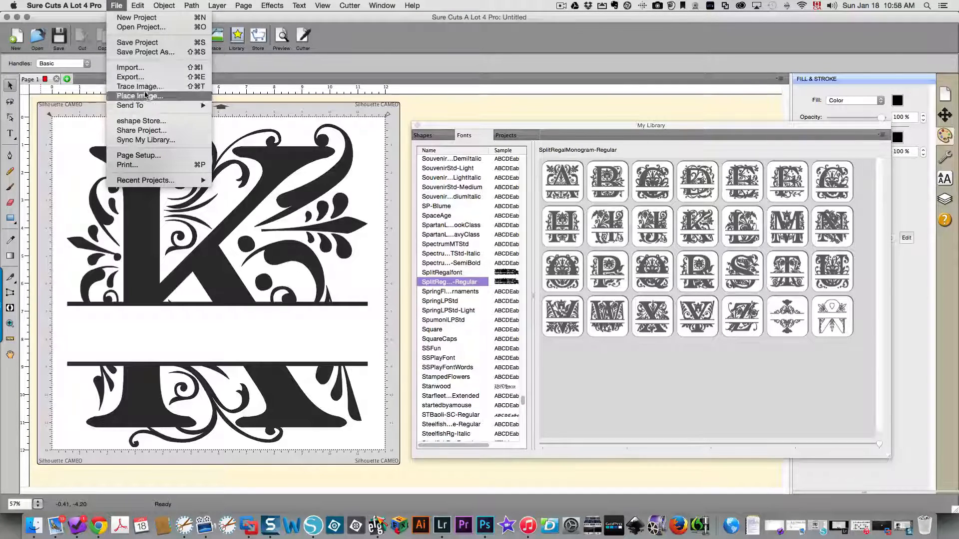
pyautogui.click(130, 77)
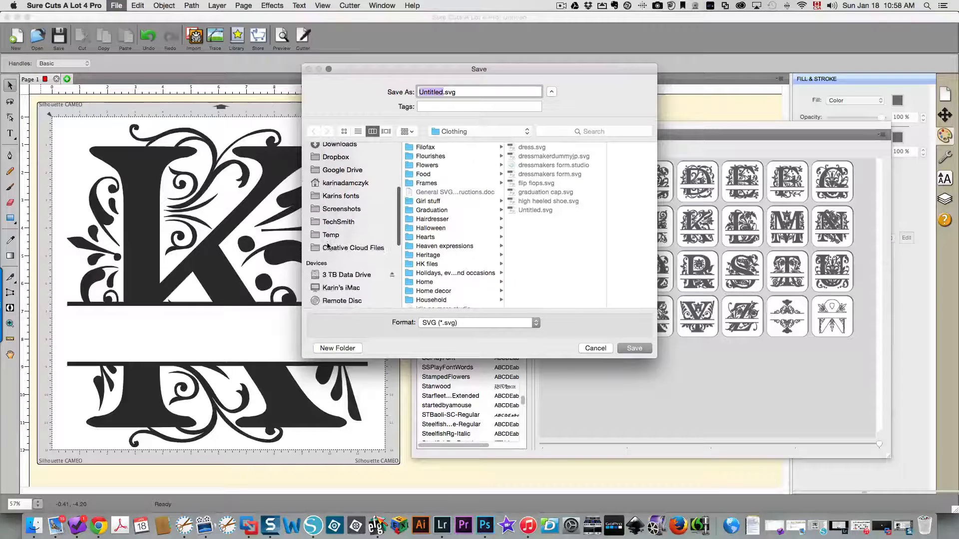
pyautogui.click(330, 235)
pyautogui.write('K split rega')
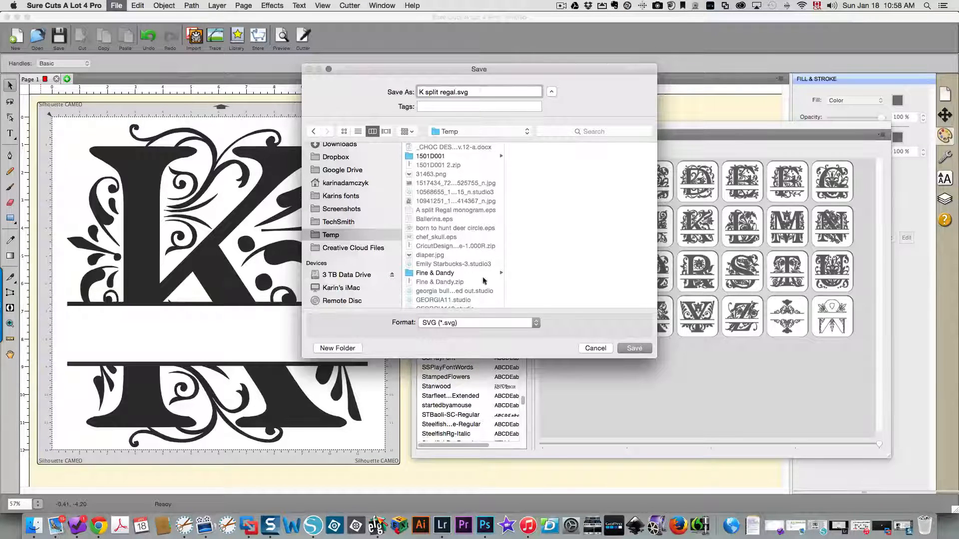
pyautogui.click(479, 323)
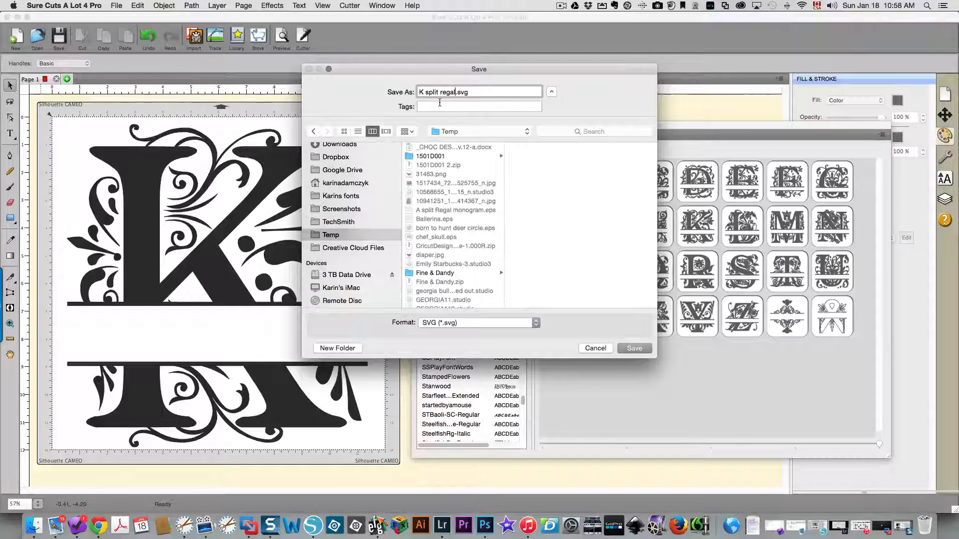
pyautogui.click(633, 347)
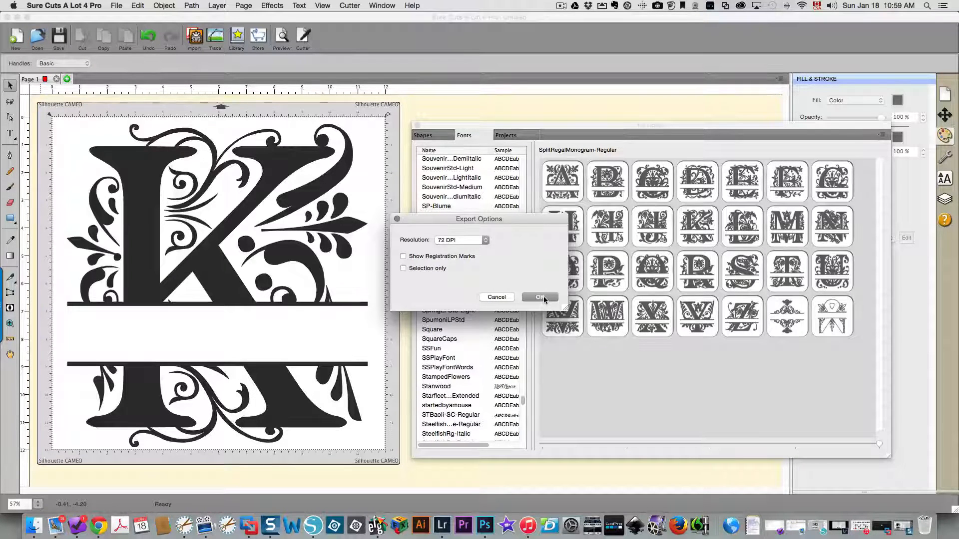
pyautogui.click(538, 298)
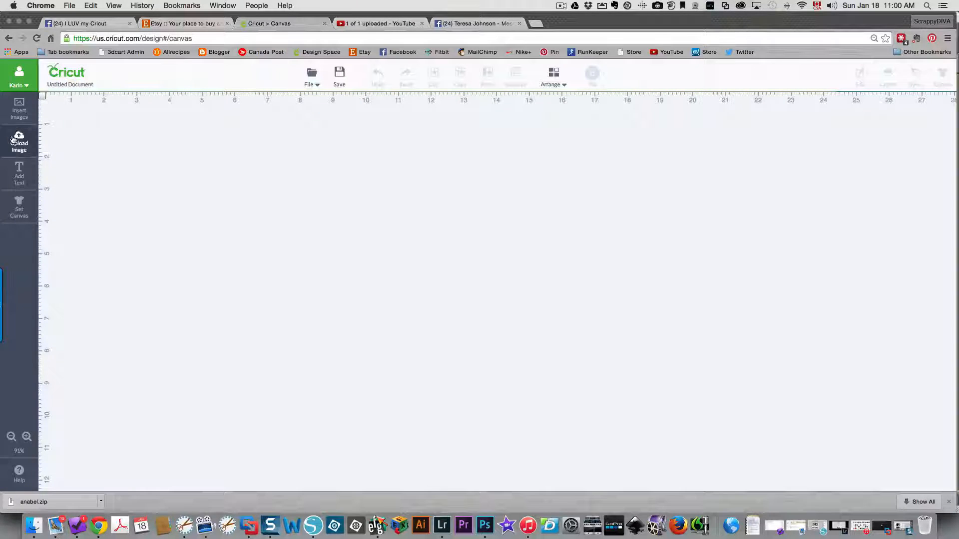
# Step: Upload Temp/K split regal.svg into the Cricut Design Space uploader
pyautogui.click(19, 142)
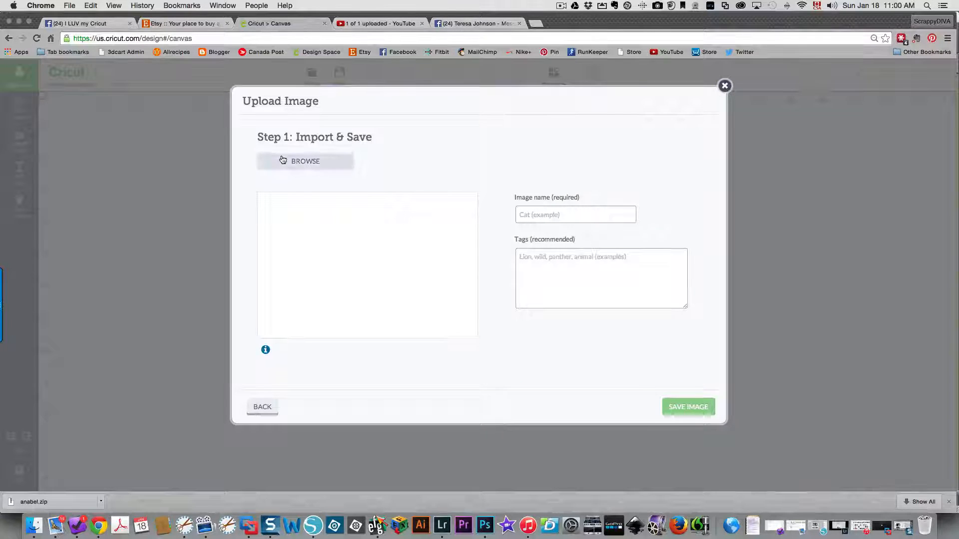
pyautogui.click(306, 161)
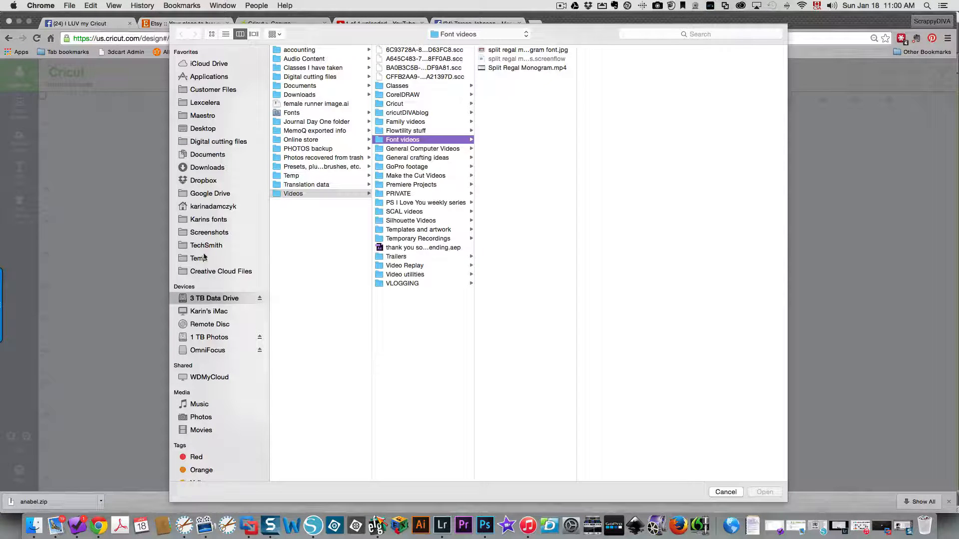
pyautogui.click(198, 258)
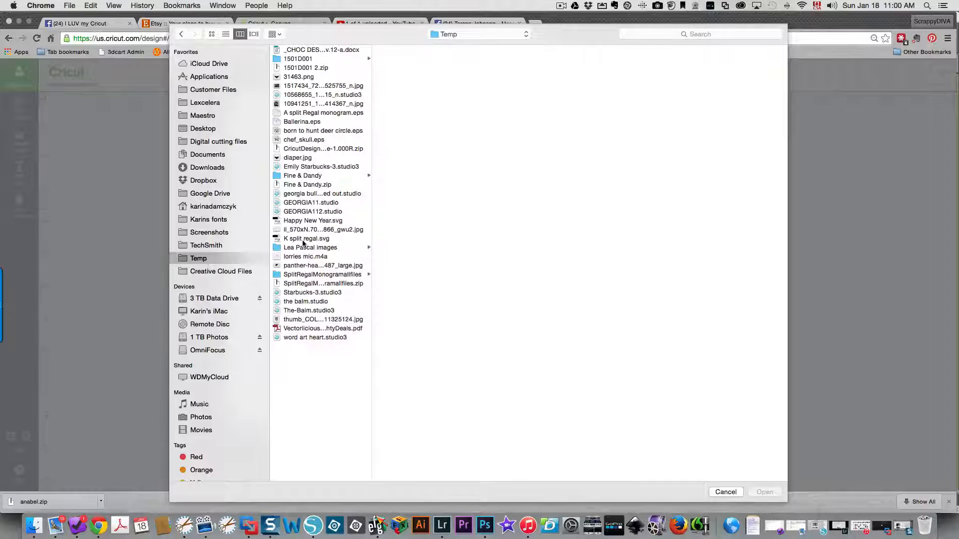
pyautogui.click(307, 239)
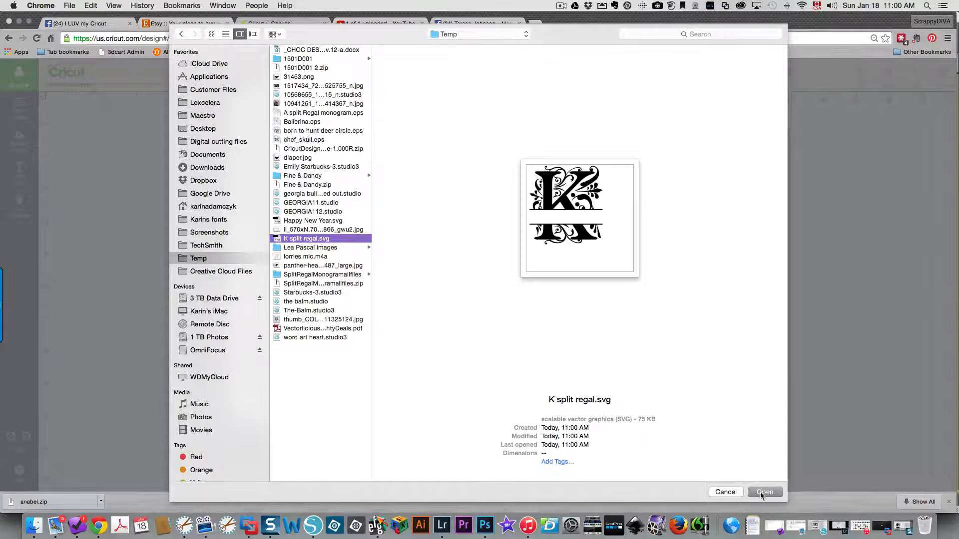
pyautogui.click(764, 491)
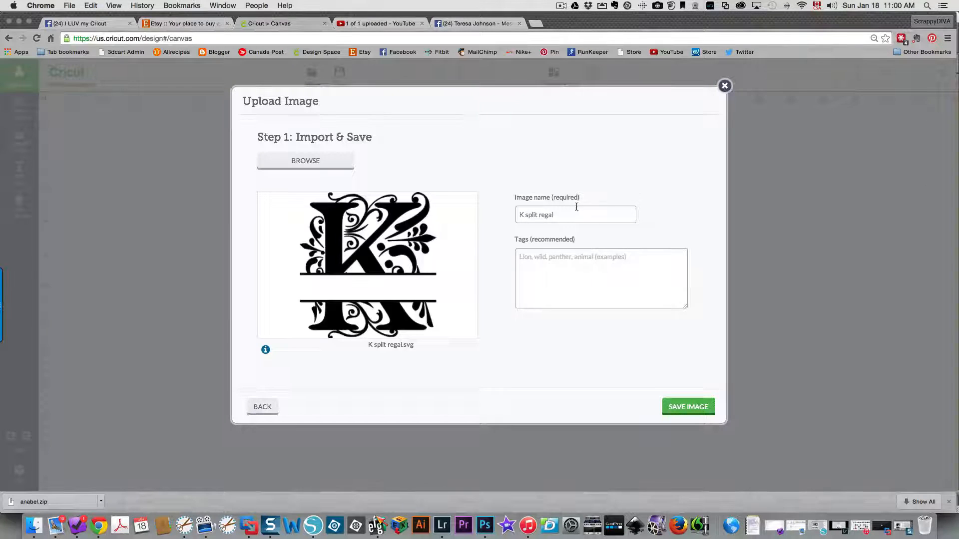
# Step: Save the uploaded K split regal image and choose it for insertion onto the canvas
pyautogui.click(687, 407)
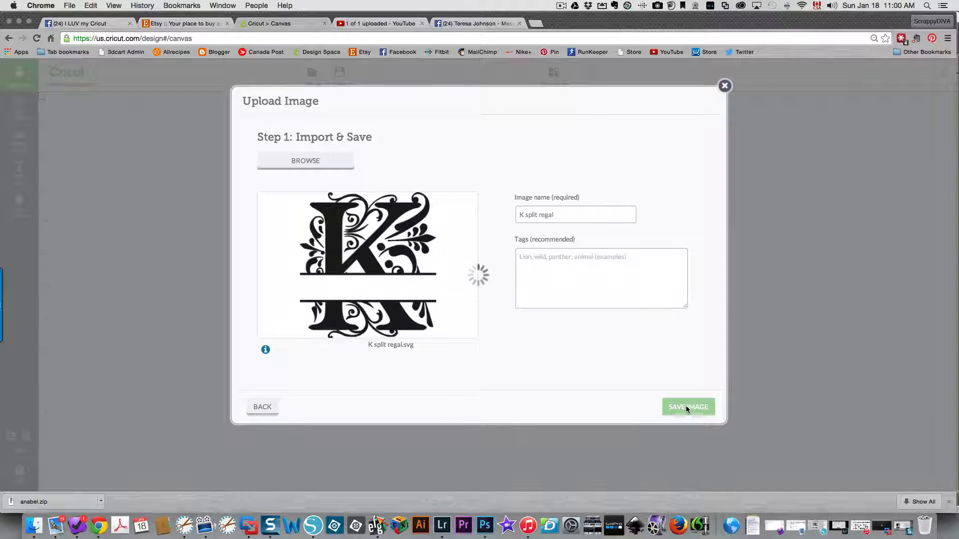
pyautogui.click(687, 406)
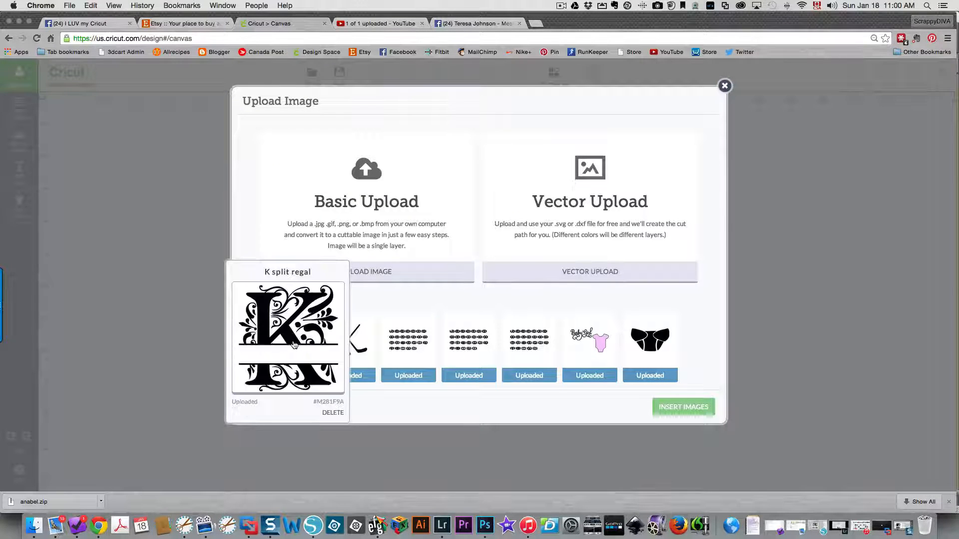
pyautogui.click(288, 339)
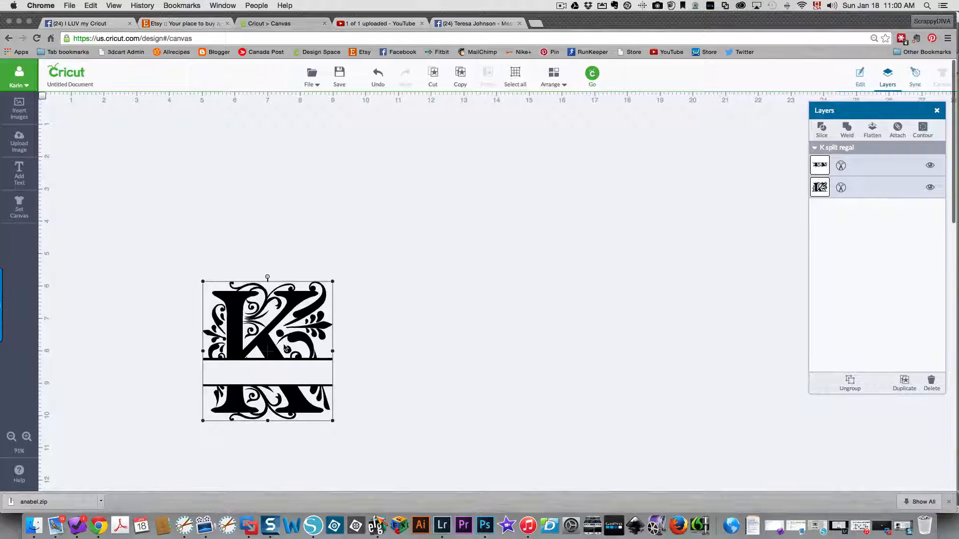
# Step: Move the K to the canvas top-left, resize it to about four inches, and show its Edit settings
pyautogui.moveTo(268, 351); pyautogui.dragTo(162, 195)
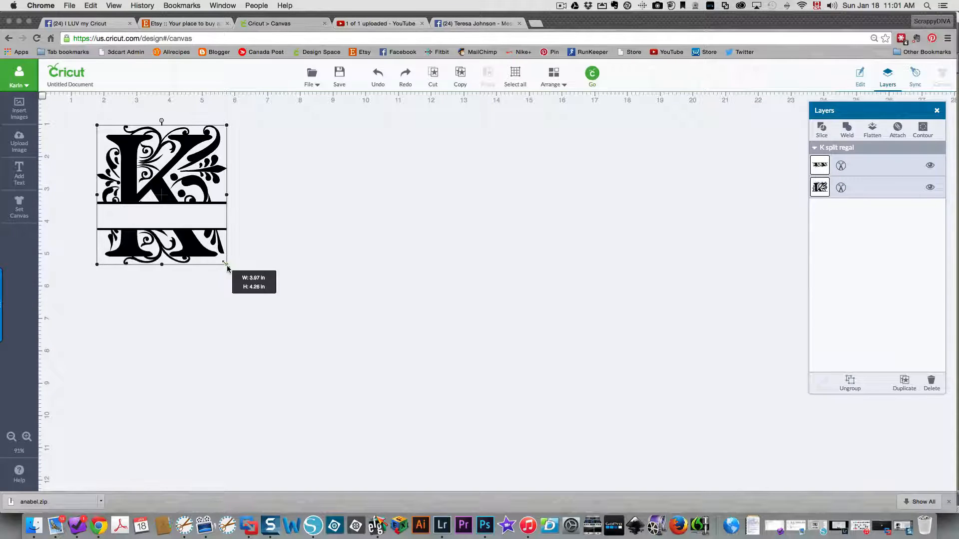
pyautogui.moveTo(227, 268); pyautogui.dragTo(328, 372)
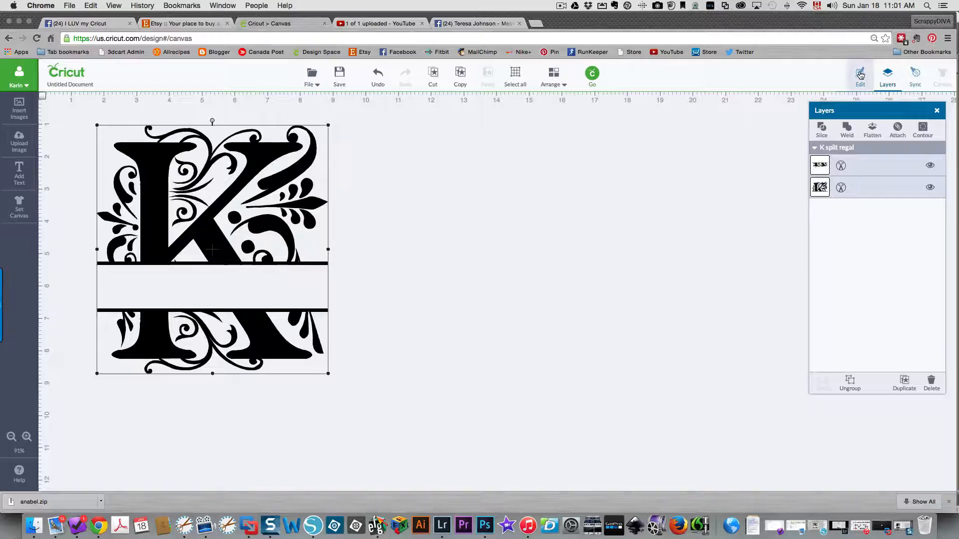
pyautogui.click(860, 73)
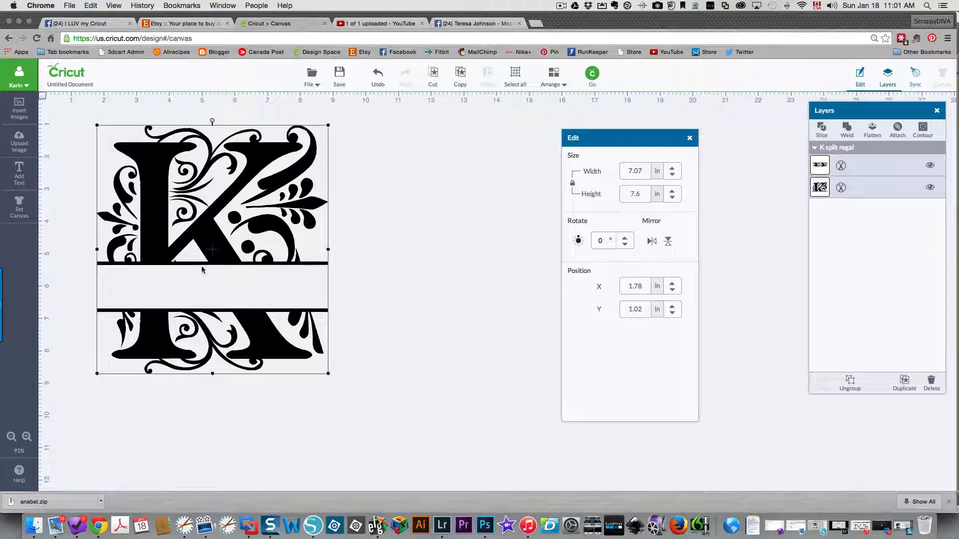
# Step: Ungroup the K and lower its bottom piece to widen the gap
pyautogui.rightClick(205, 263)
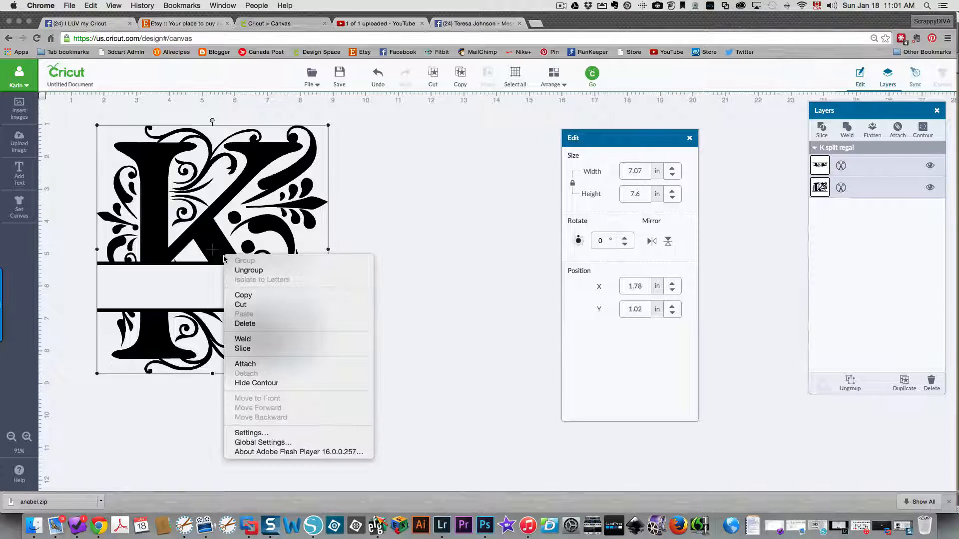
pyautogui.moveTo(287, 348)
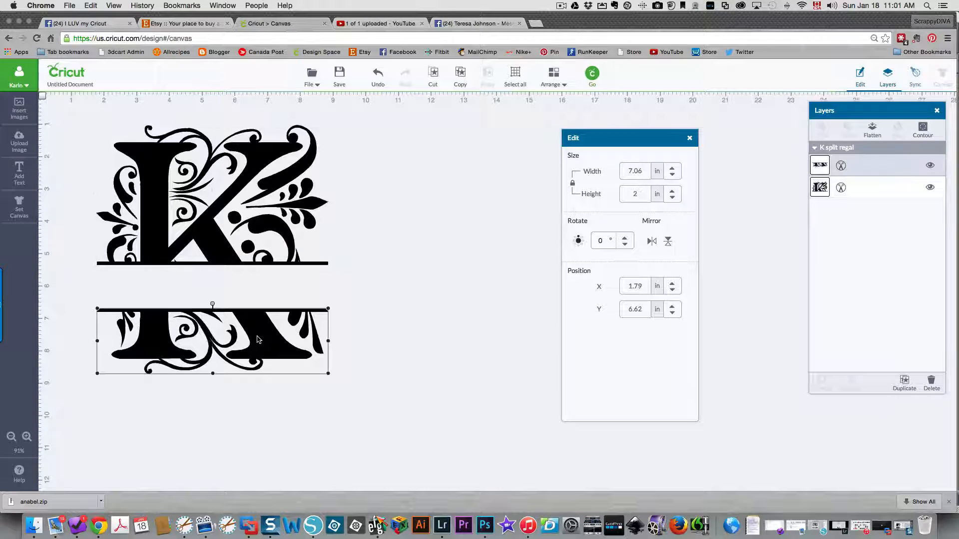
pyautogui.moveTo(212, 341); pyautogui.dragTo(211, 357)
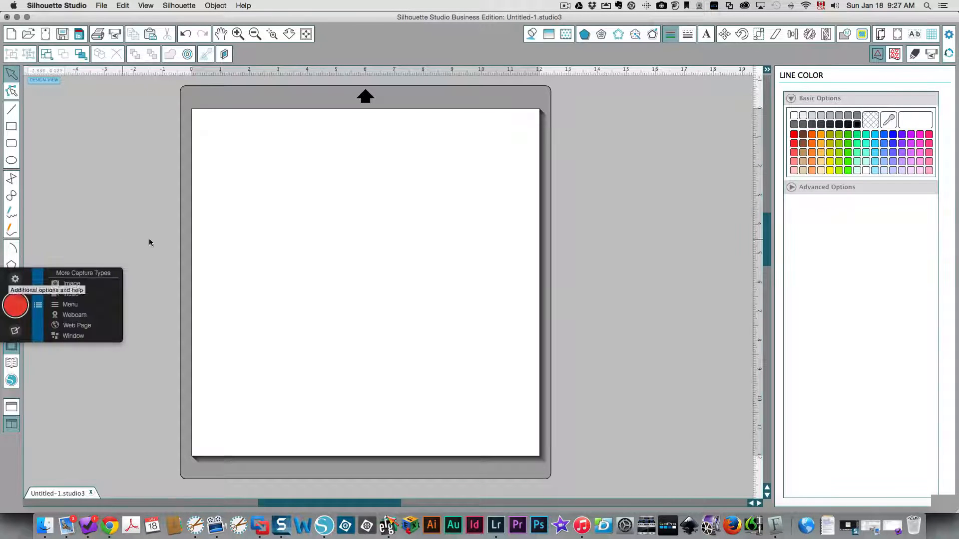
# Step: Add a Split Regal Monogram letter A with the Text tool and move it toward the top-left
pyautogui.click(11, 283)
pyautogui.write('A')
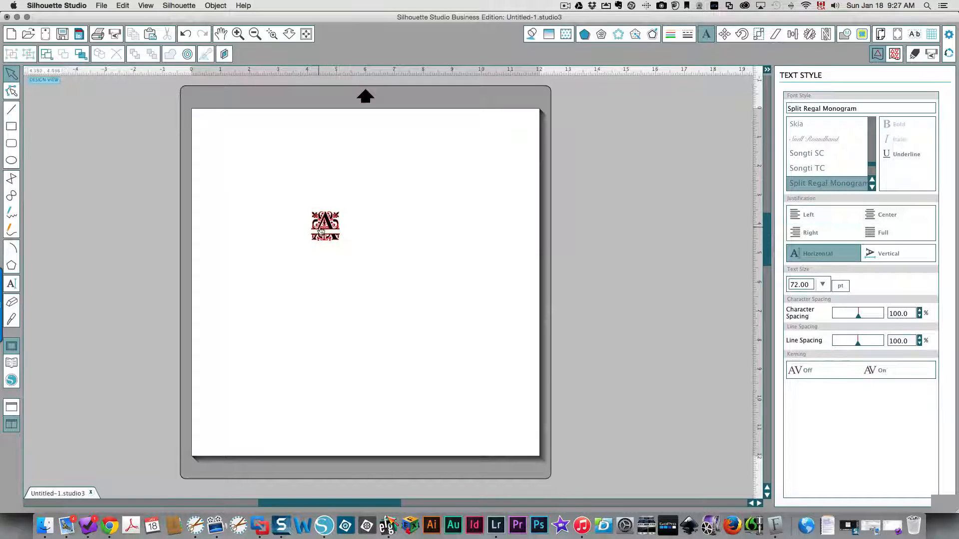
pyautogui.moveTo(324, 224); pyautogui.dragTo(247, 154)
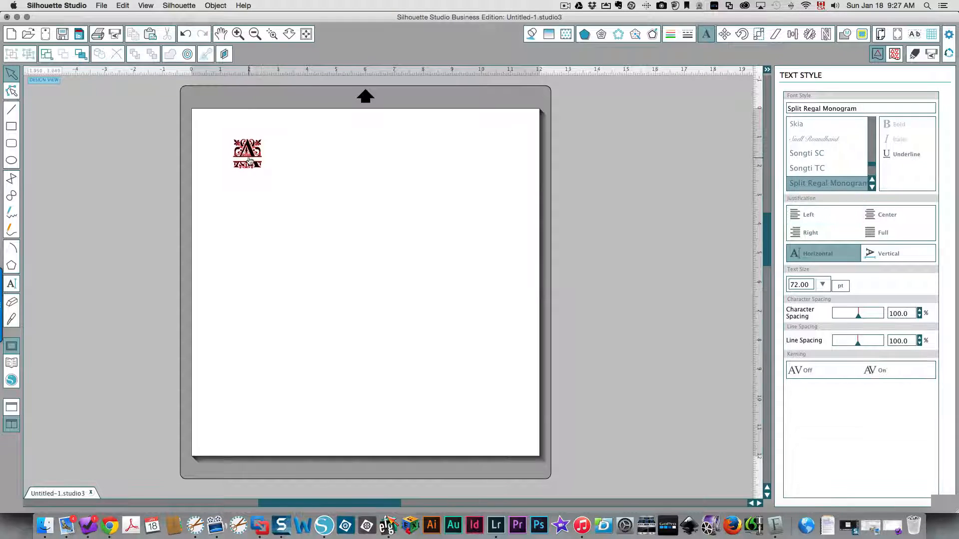
pyautogui.click(246, 153)
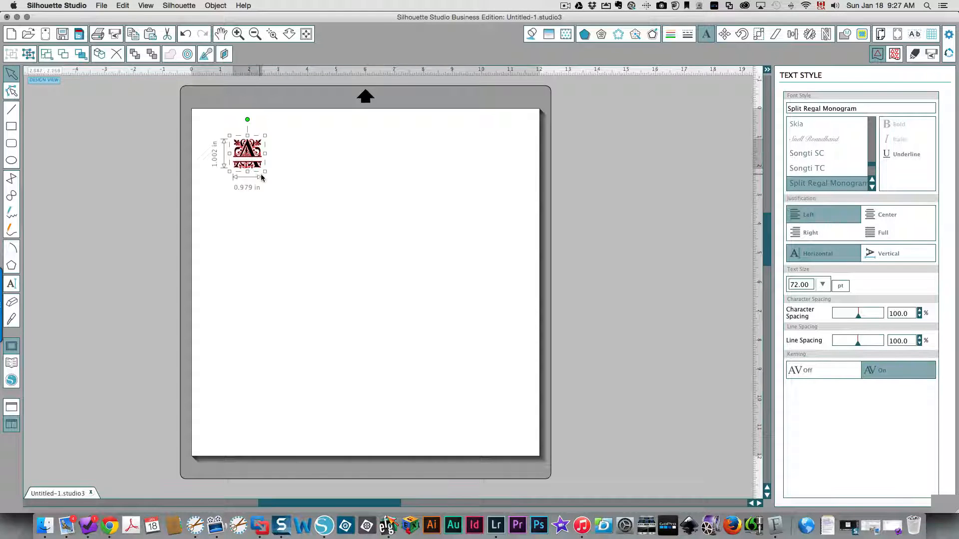
pyautogui.moveTo(292, 206)
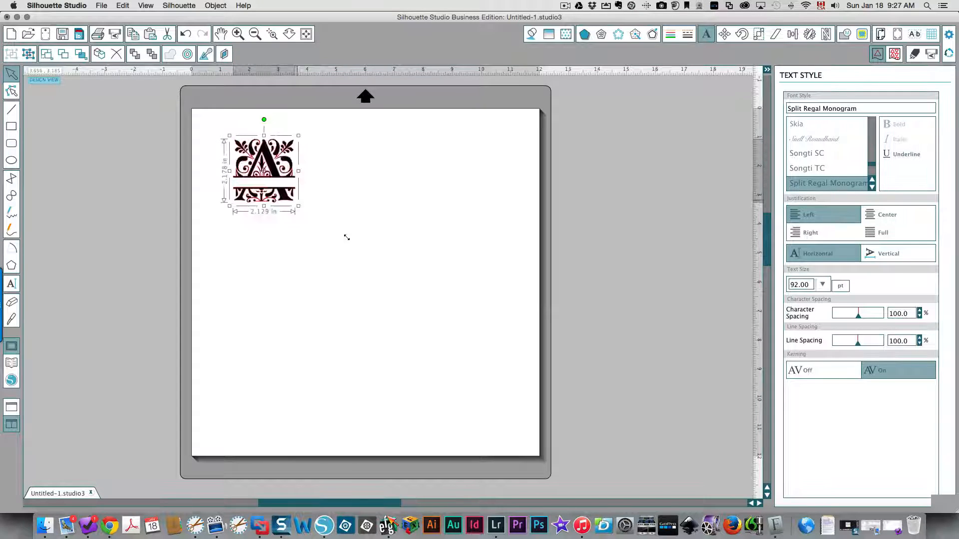
# Step: Enlarge the A by its corner handles to about 9.9 by 10.2 inches, nearly filling the page
pyautogui.moveTo(299, 205); pyautogui.dragTo(519, 417)
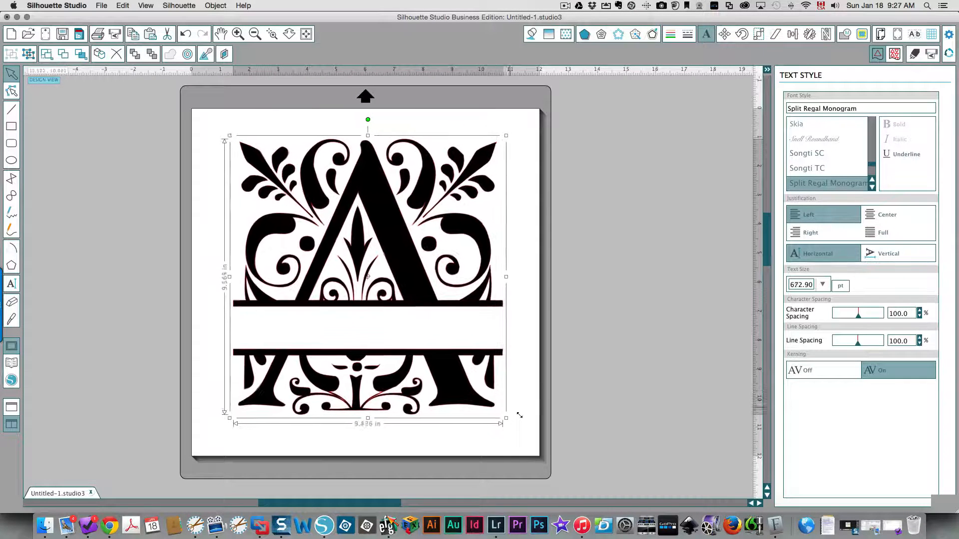
pyautogui.moveTo(506, 418); pyautogui.dragTo(510, 422)
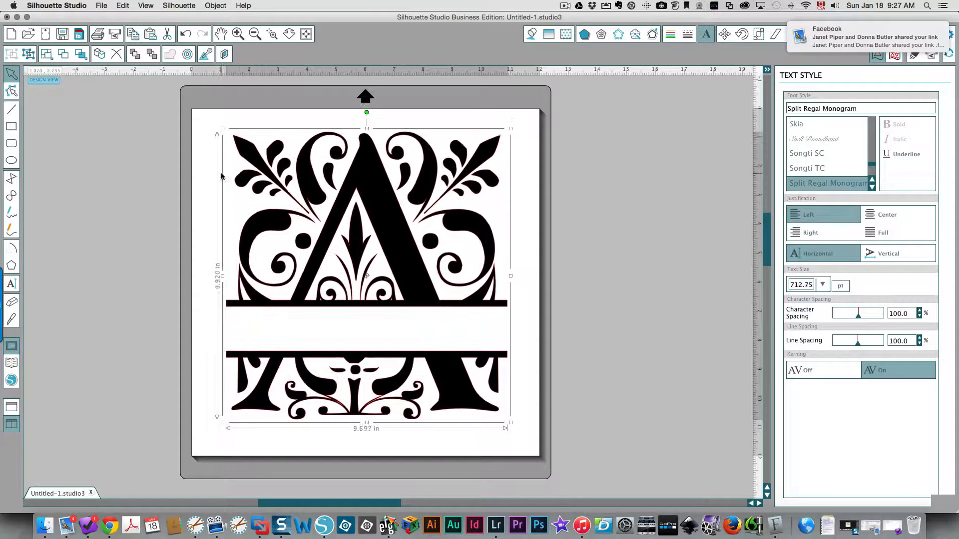
pyautogui.moveTo(222, 129); pyautogui.dragTo(214, 122)
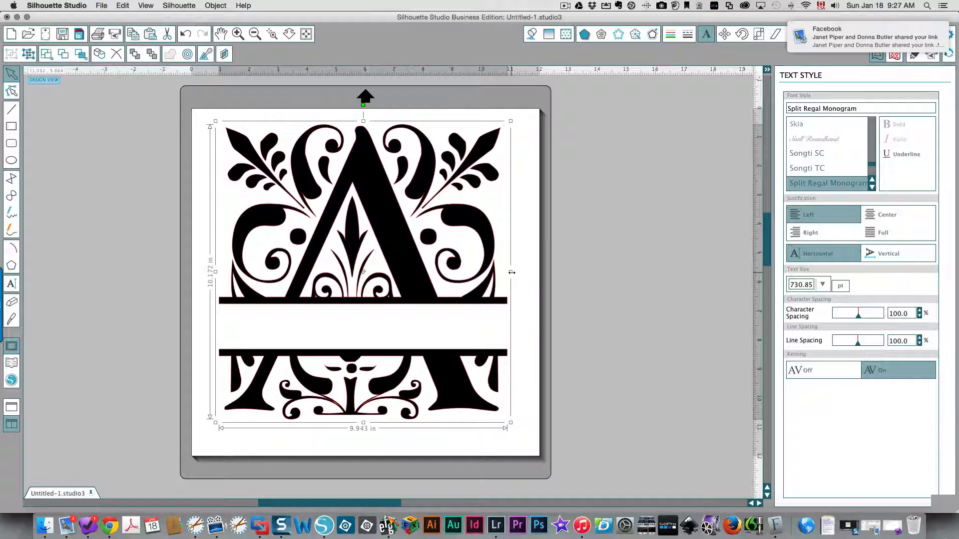
pyautogui.moveTo(510, 272); pyautogui.dragTo(469, 272)
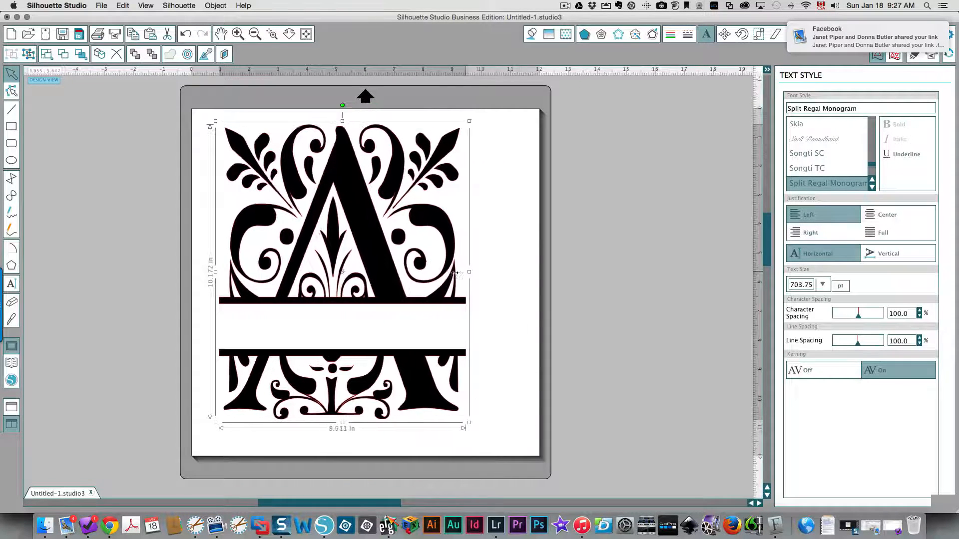
pyautogui.moveTo(469, 271); pyautogui.dragTo(421, 272)
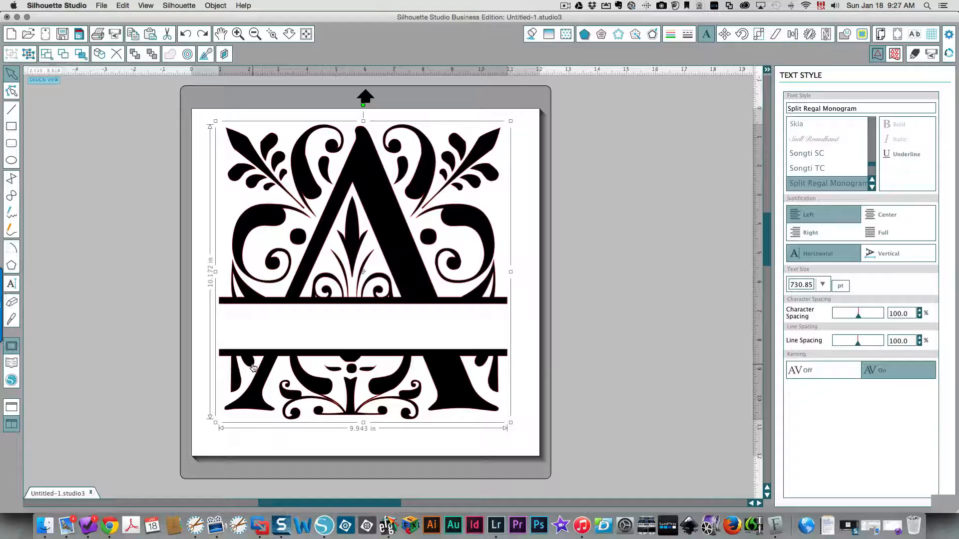
# Step: Convert the A to a path, release its compound path, and rejoin the top half into one shape
pyautogui.rightClick(253, 364)
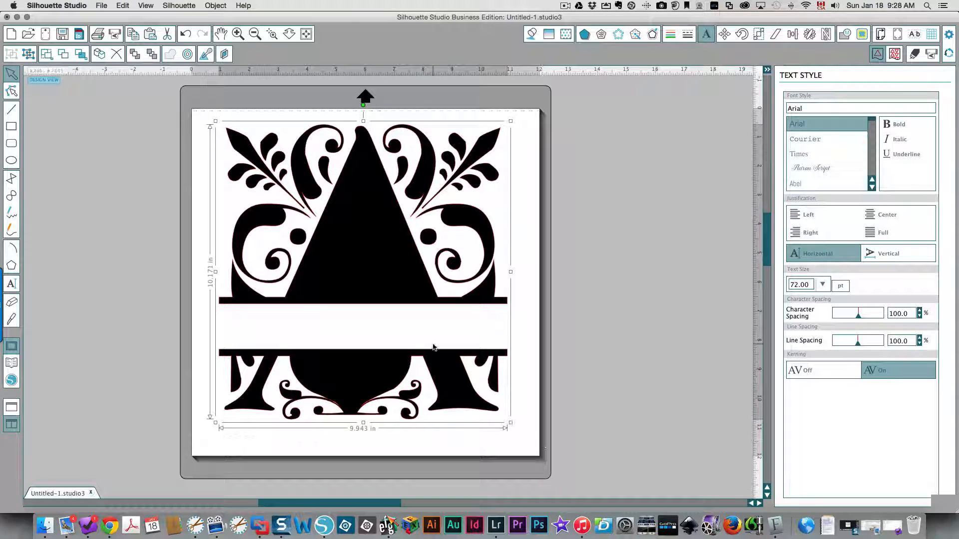
pyautogui.rightClick(433, 347)
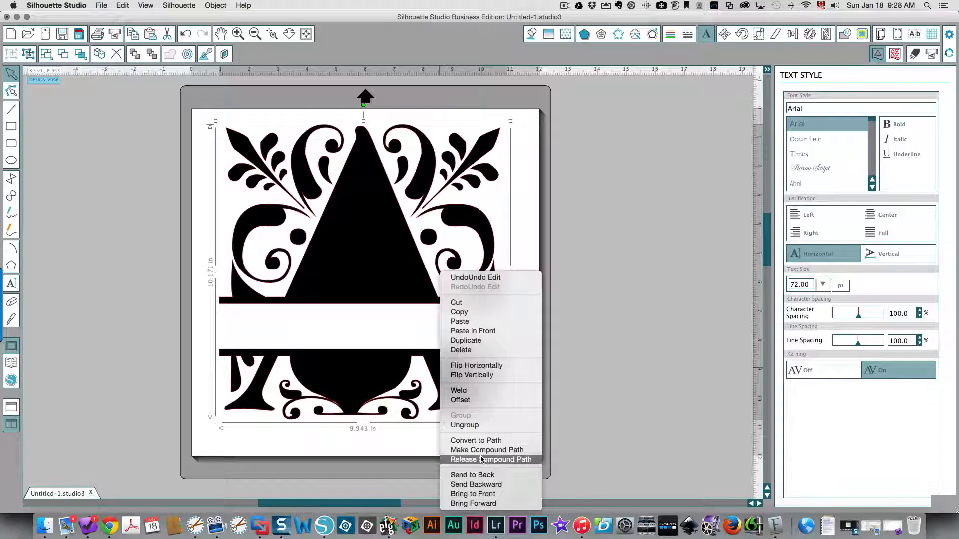
pyautogui.click(490, 460)
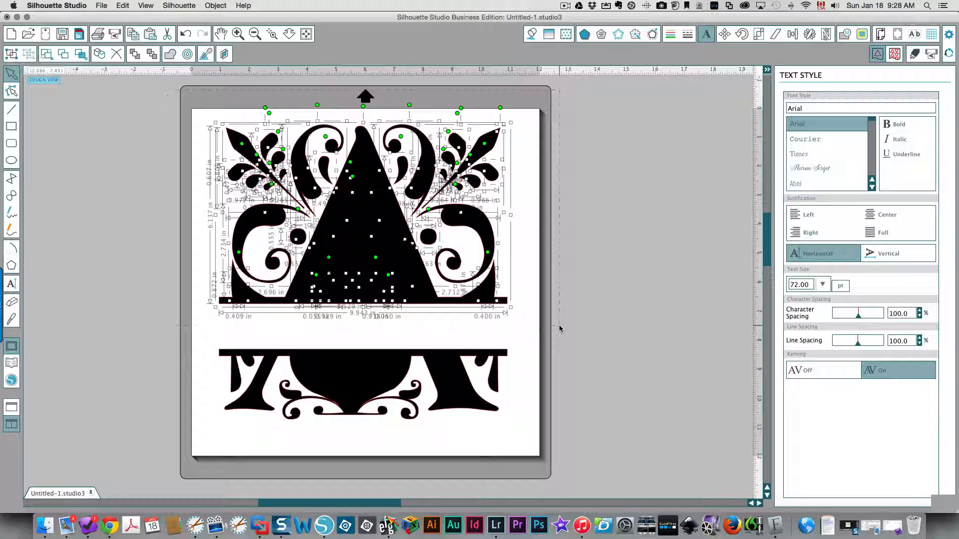
pyautogui.rightClick(354, 213)
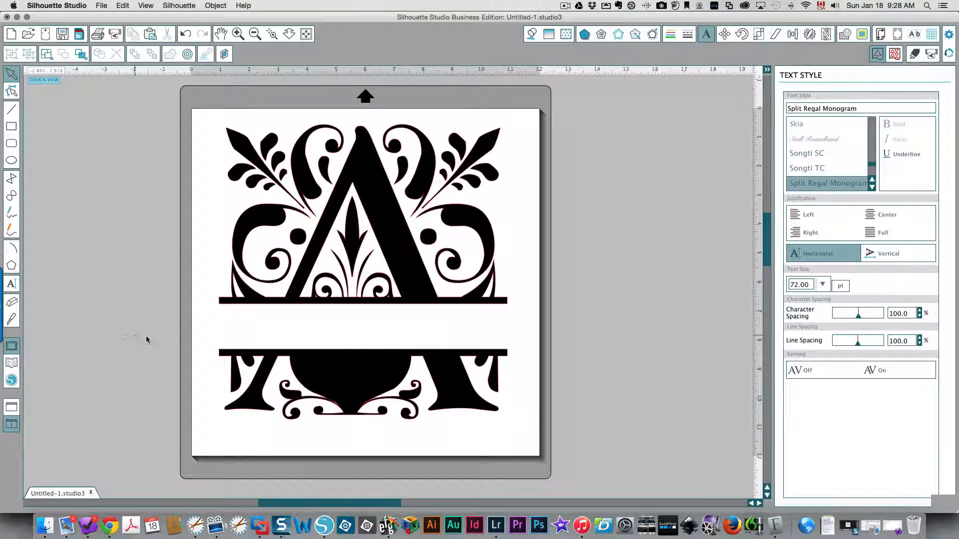
# Step: Make the bottom half a compound path and nudge it down to widen the central gap
pyautogui.click(363, 379)
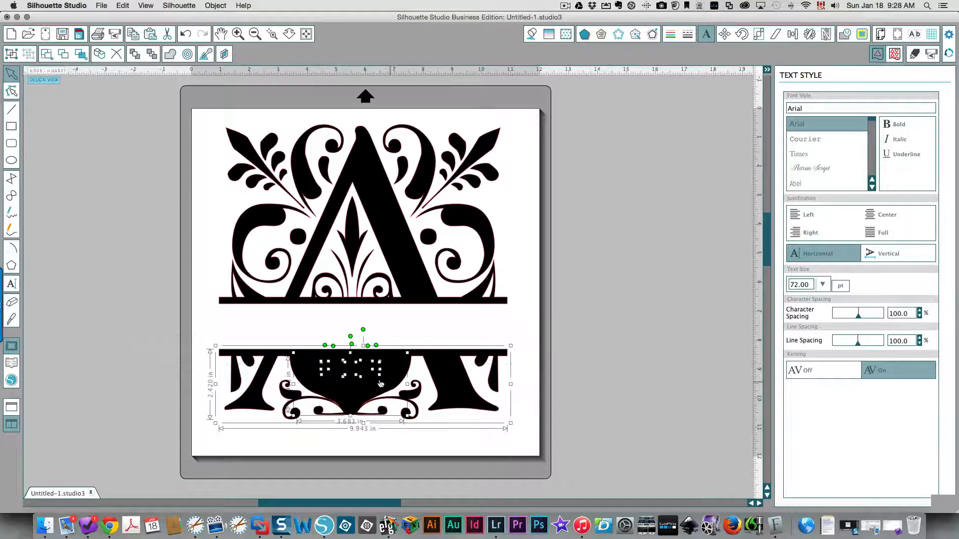
pyautogui.rightClick(363, 383)
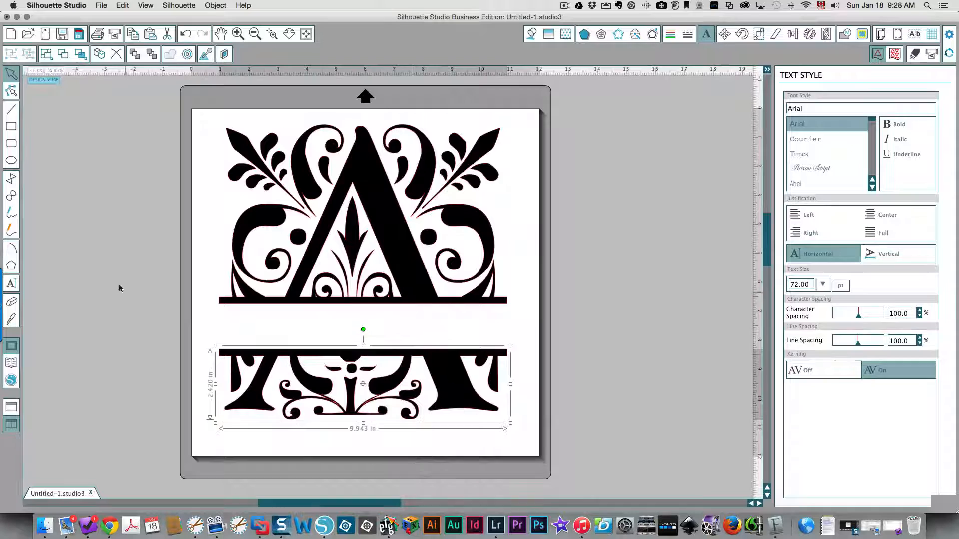
pyautogui.click(829, 183)
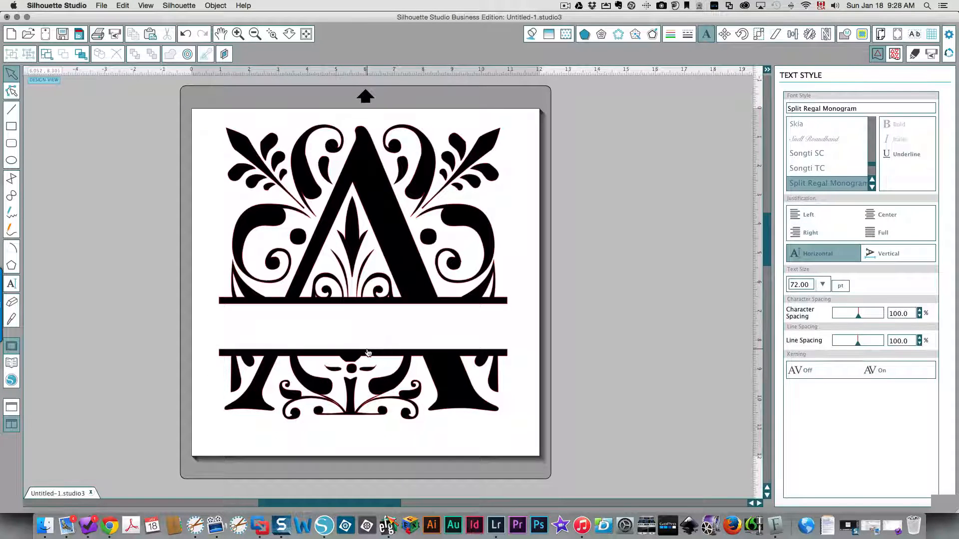
pyautogui.click(363, 383)
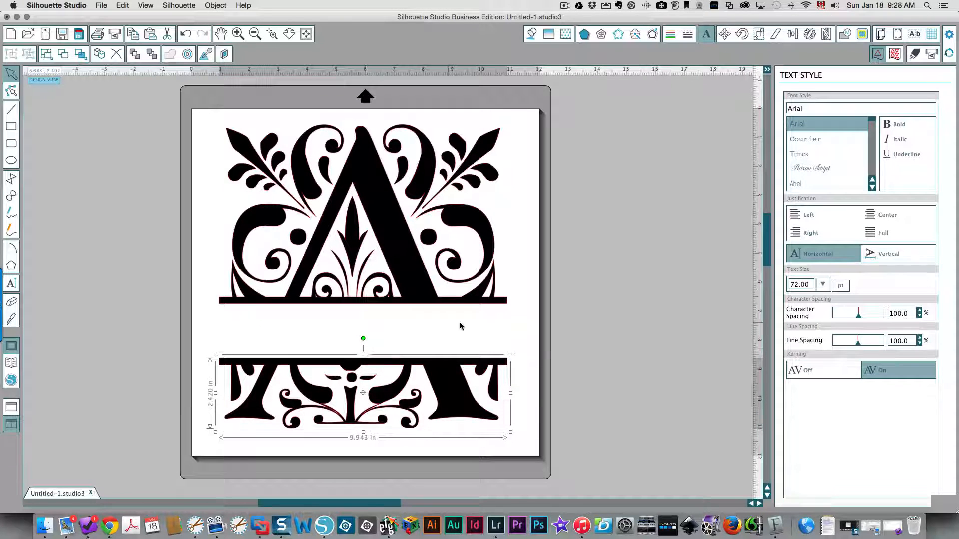
pyautogui.click(829, 183)
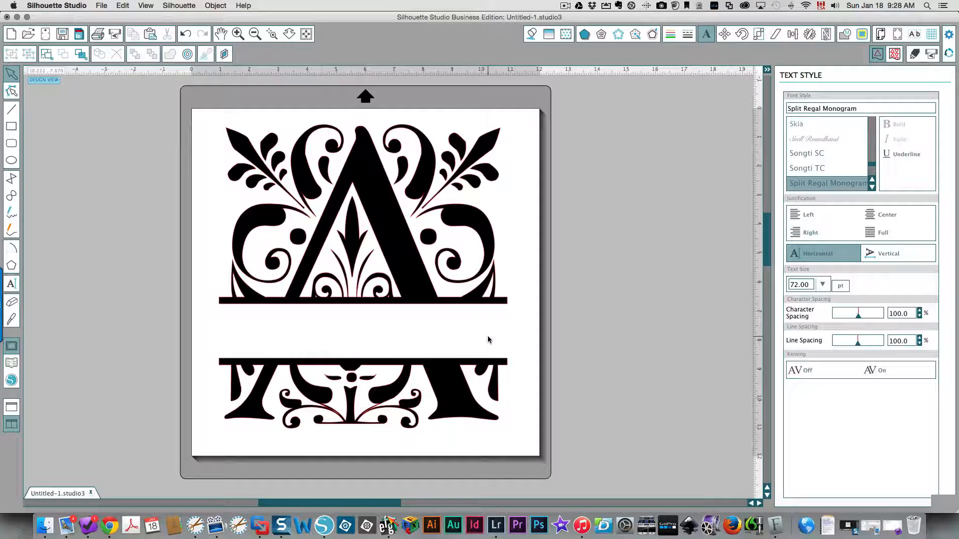